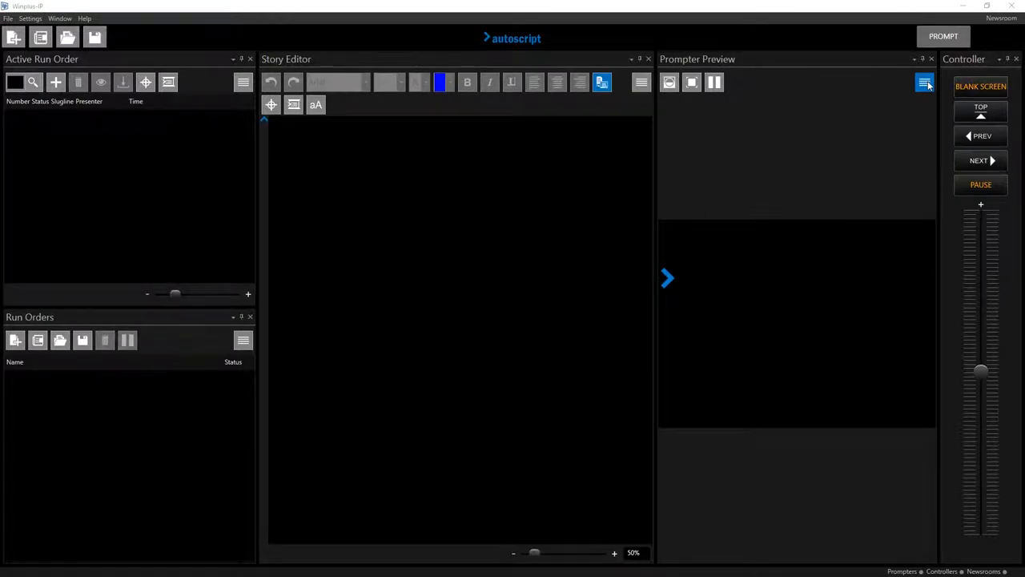
- Open Preferences from the Prompter Preview menu button
click(925, 82)
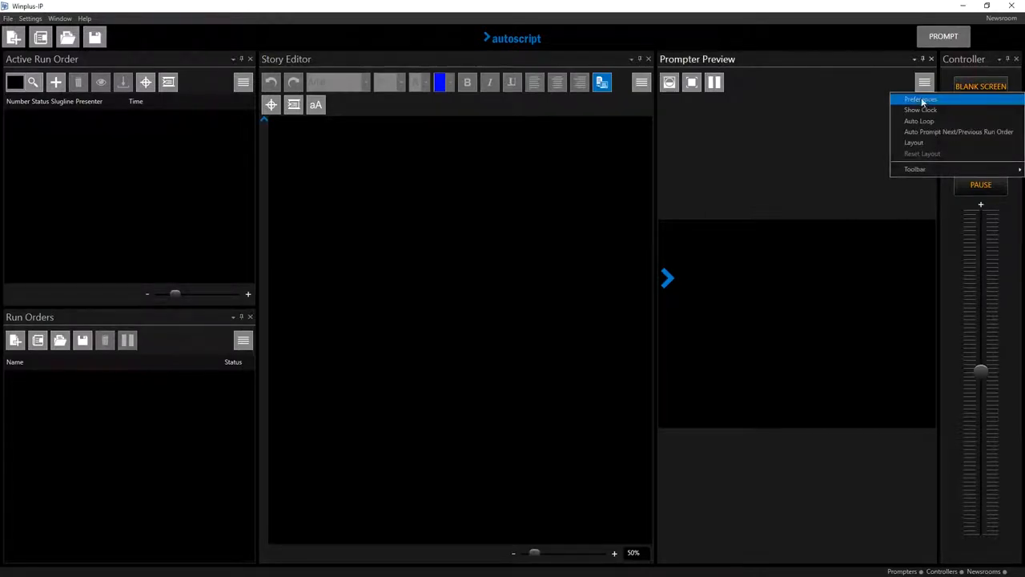
click(921, 99)
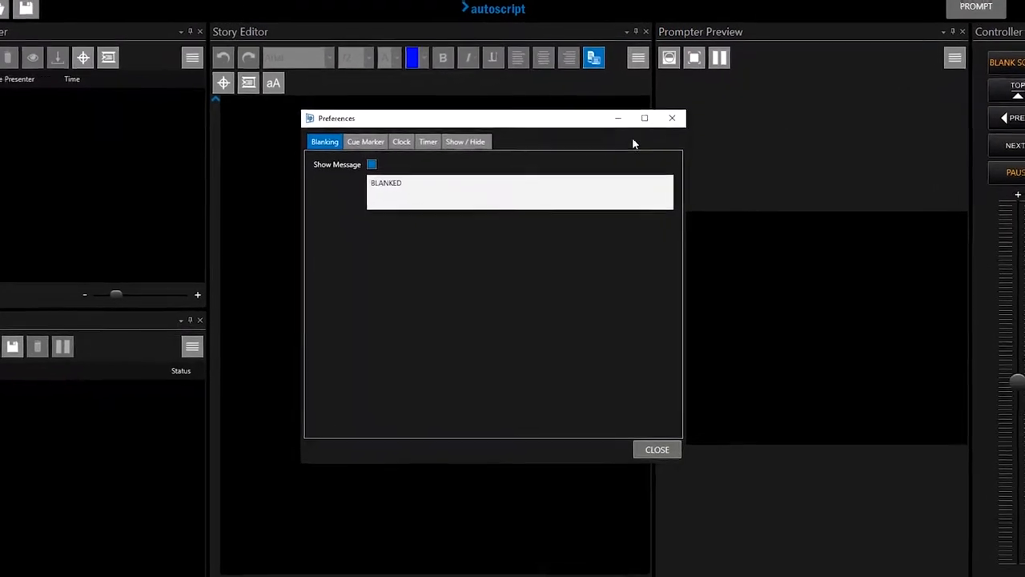
- On the Timer preferences tab, set Timer Display to 'Always show'
click(427, 140)
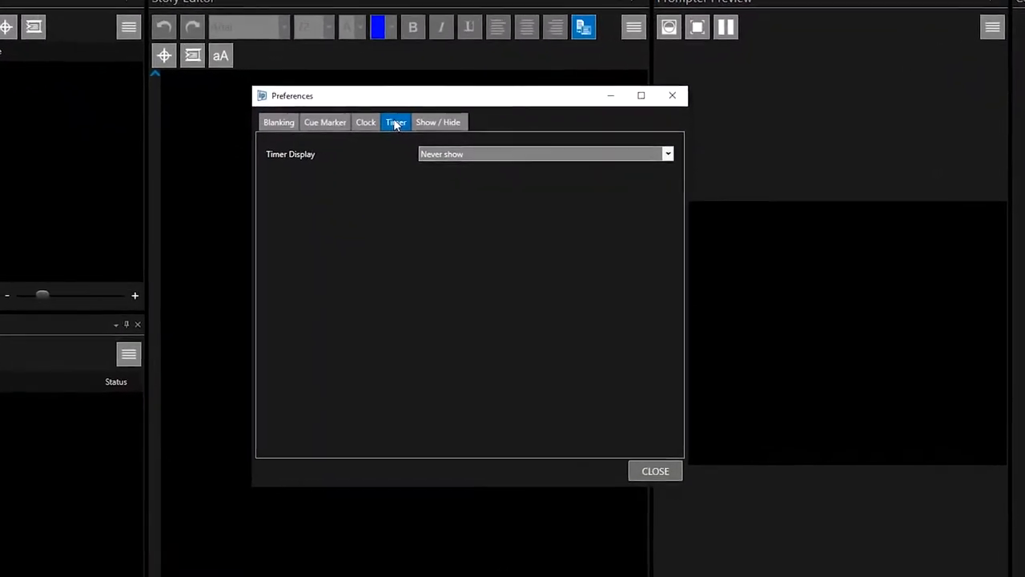
click(667, 153)
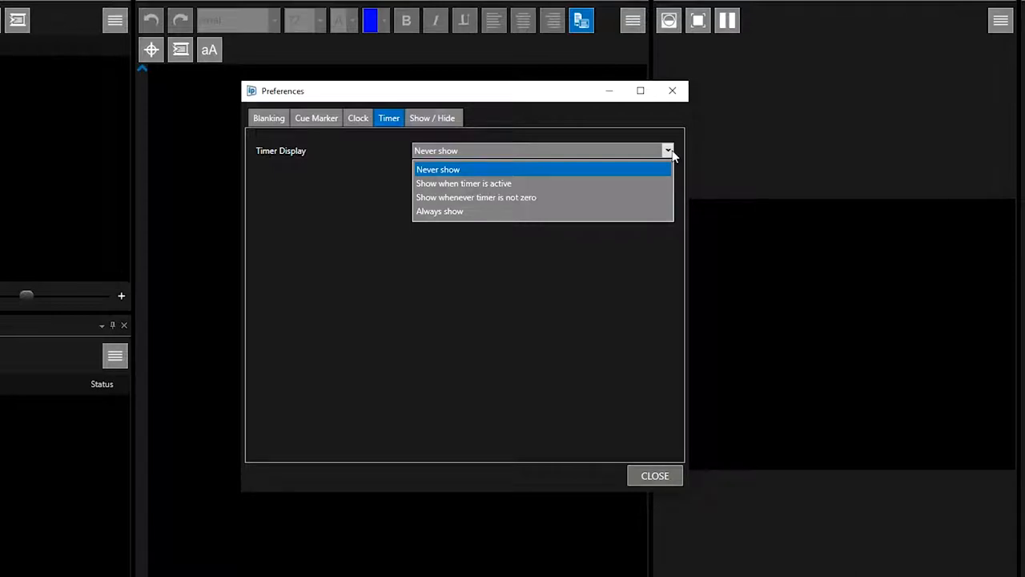
mouse_move(515, 196)
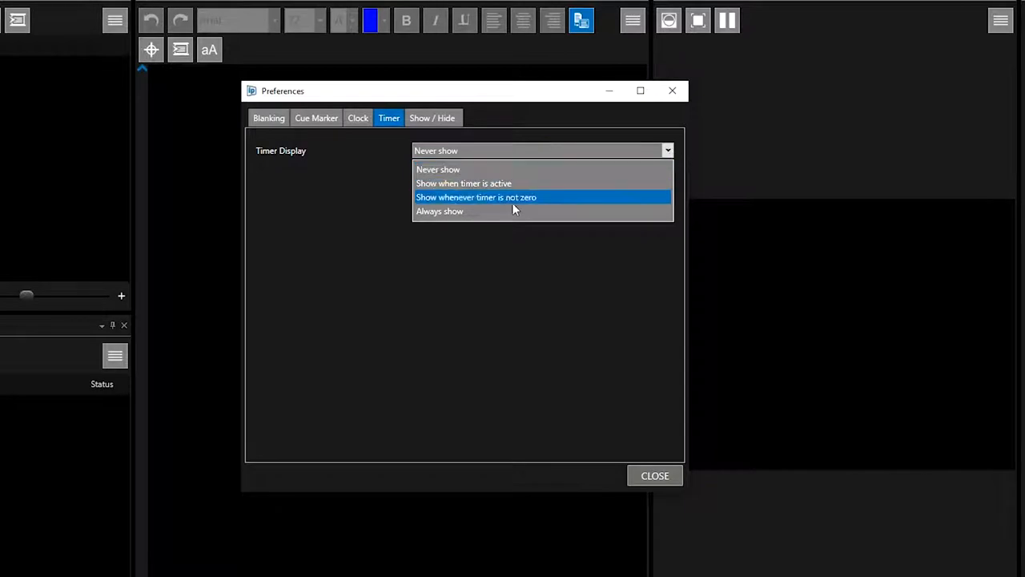
click(439, 211)
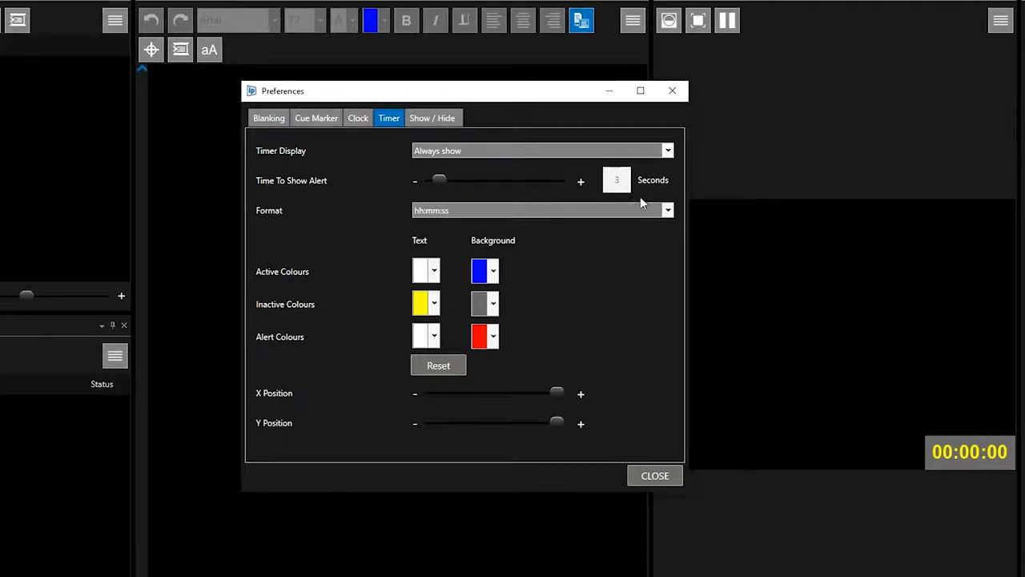
- Confirm the hh:mm:ss timer format, review the colour settings, and close Preferences
click(667, 210)
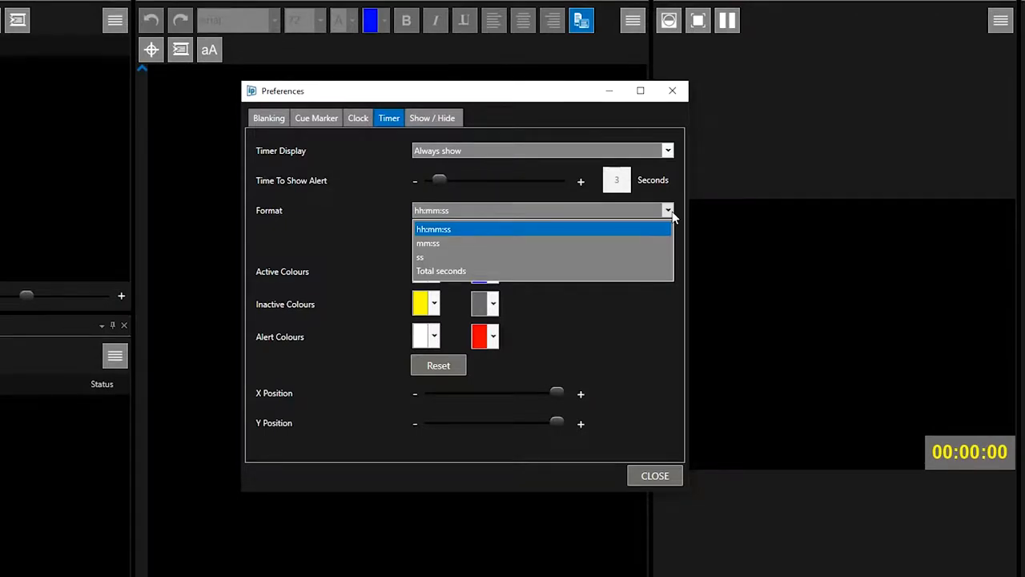
click(433, 229)
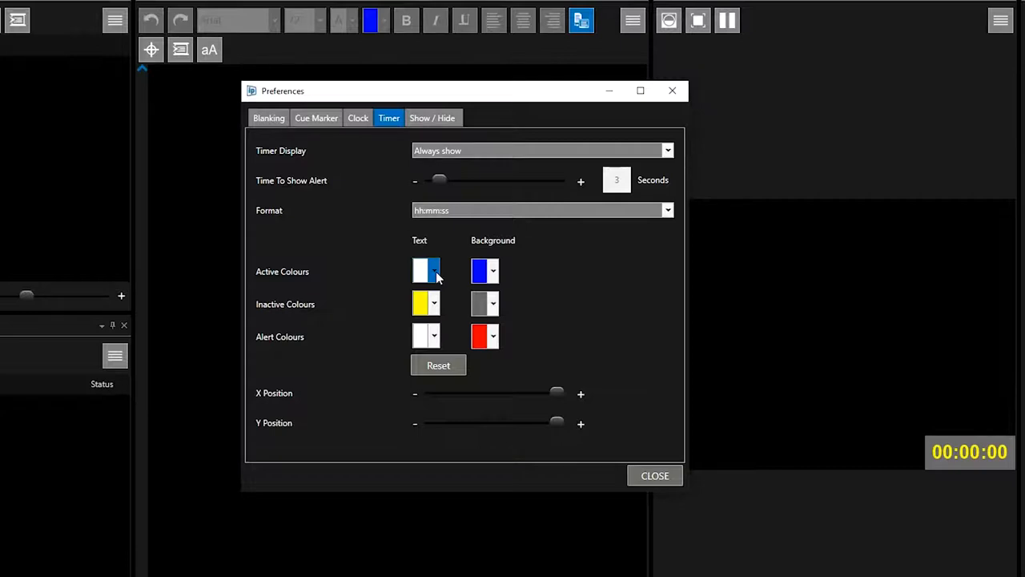
click(434, 270)
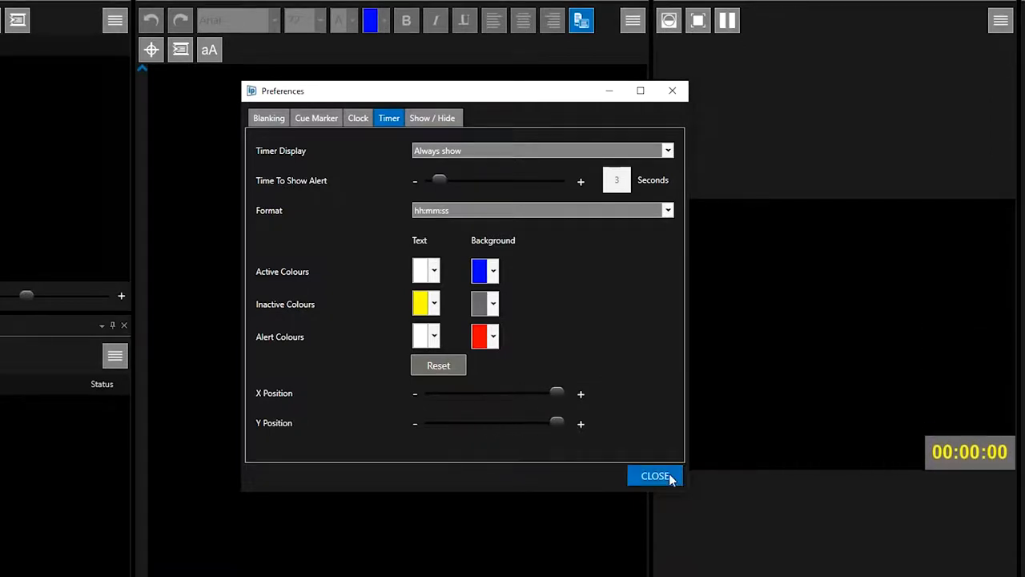
click(655, 475)
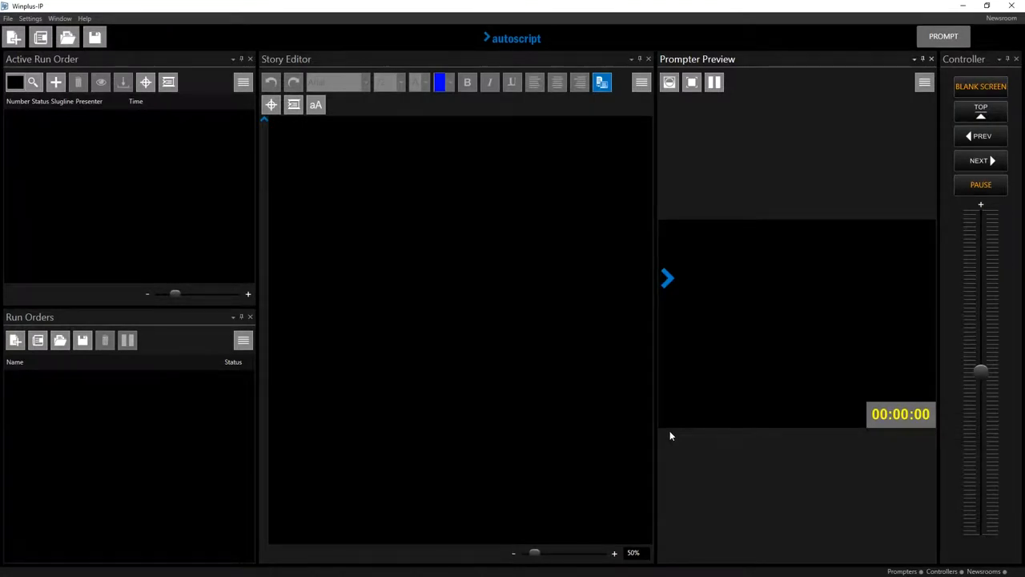
- Show the Timer pane from the Window menu, docked at the bottom
click(59, 17)
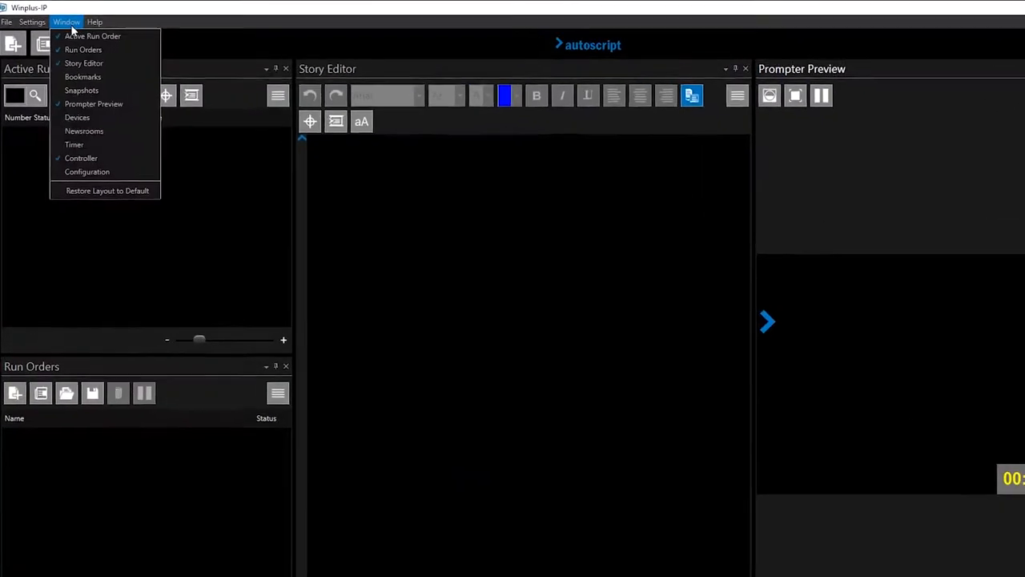
mouse_move(76, 149)
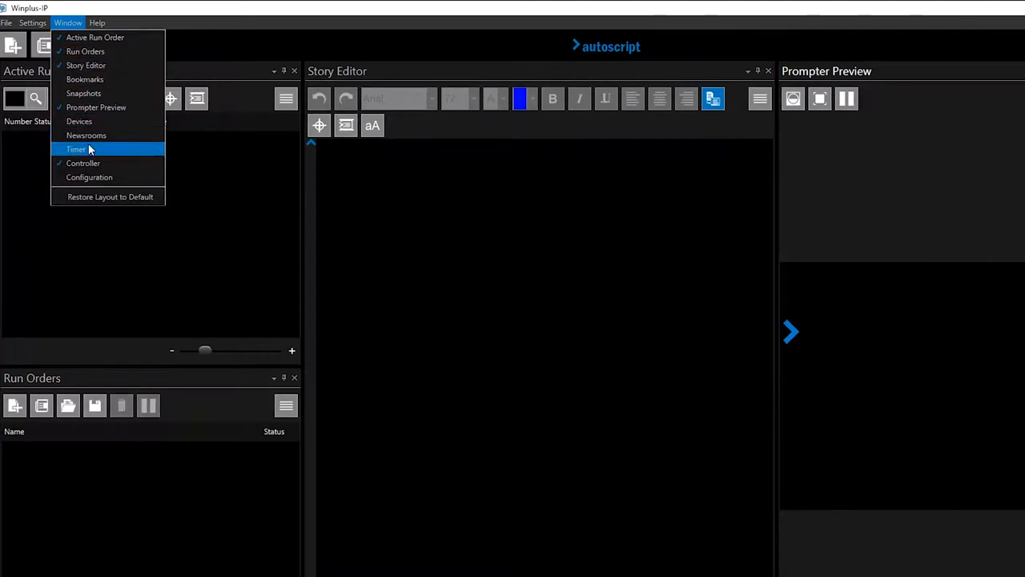
click(76, 149)
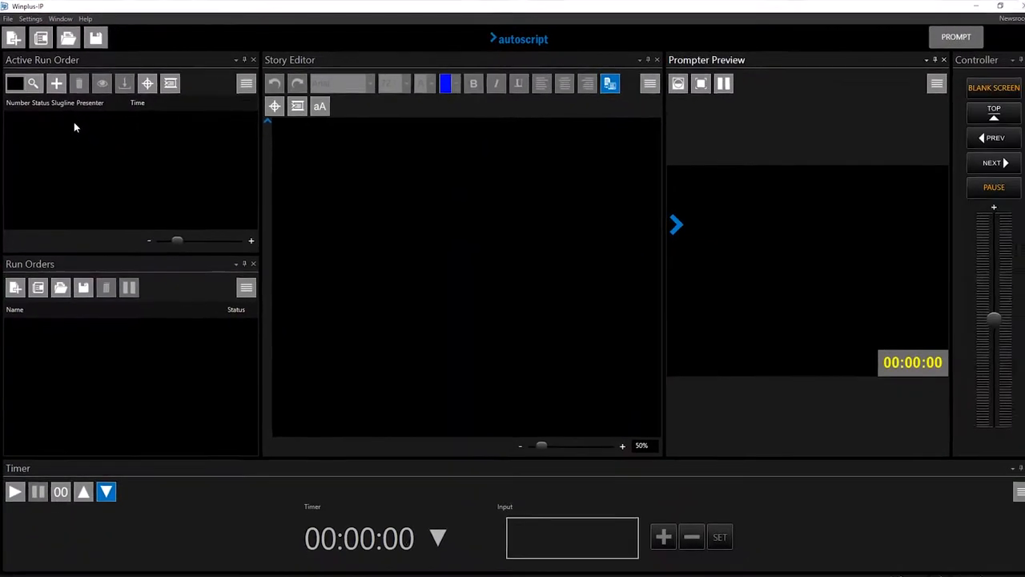
click(986, 6)
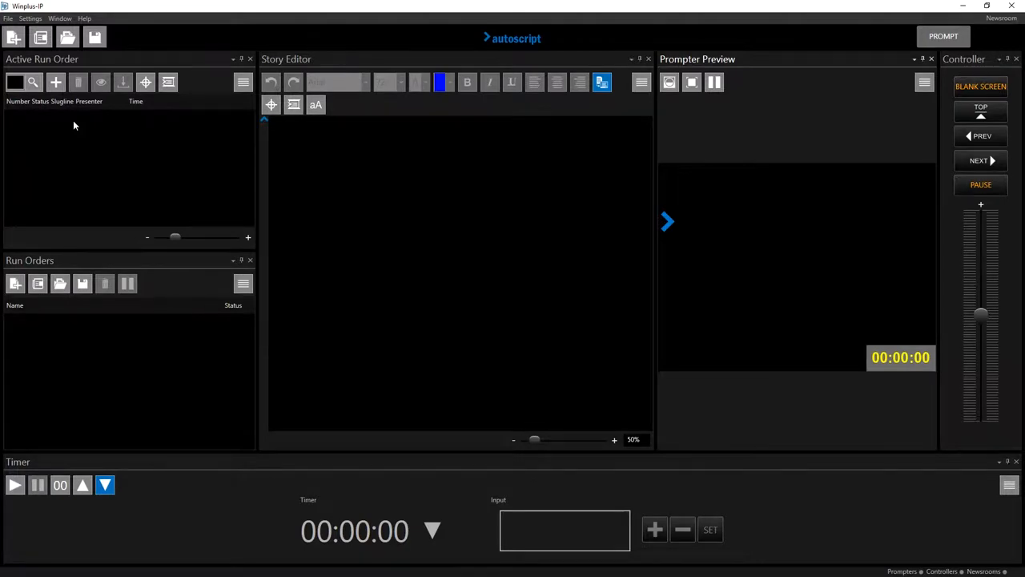
mouse_move(15, 484)
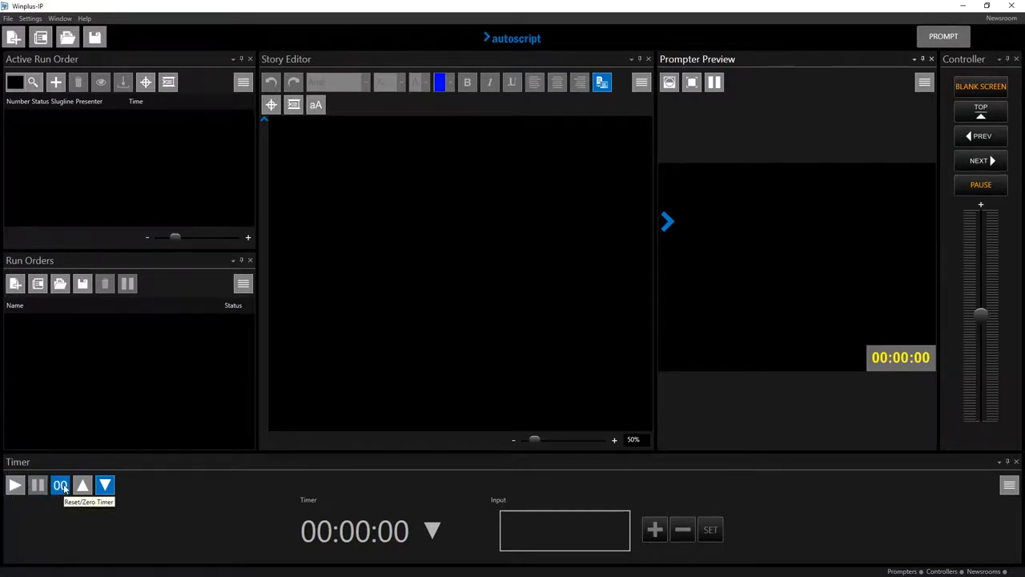
mouse_move(82, 485)
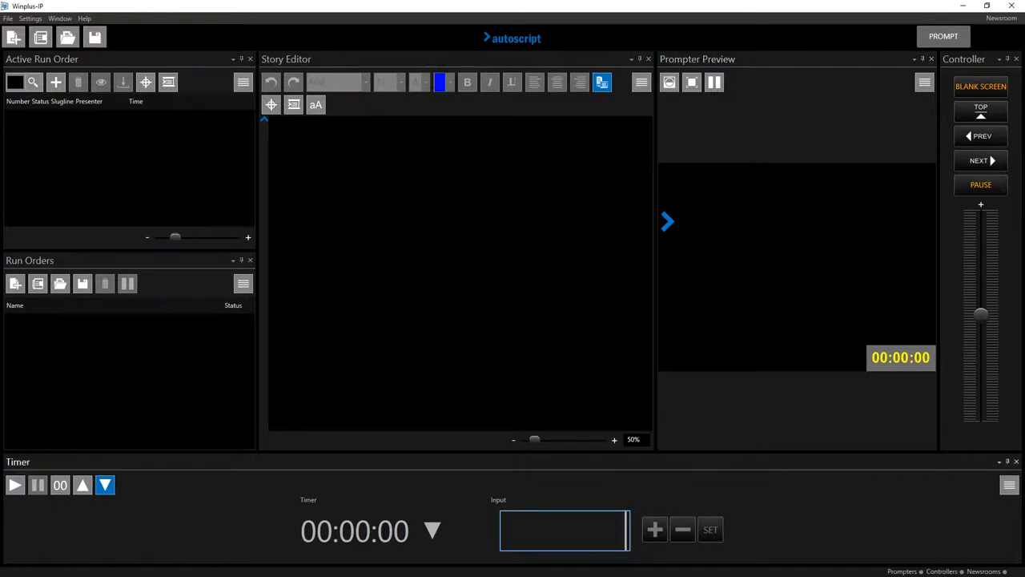
- Set the timer to 7 seconds, start the countdown, then add 15 seconds
text(7)
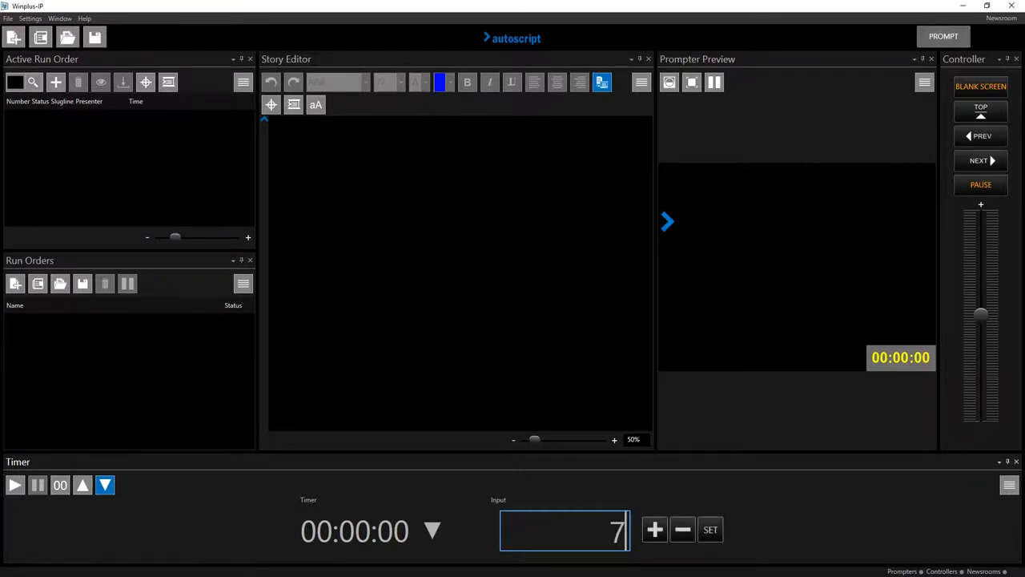
click(709, 529)
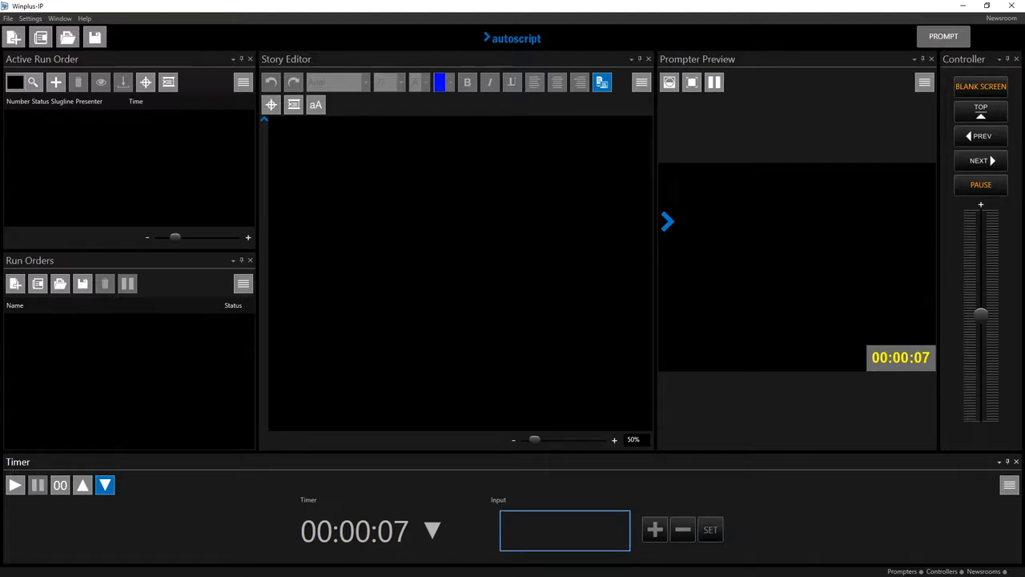
click(14, 485)
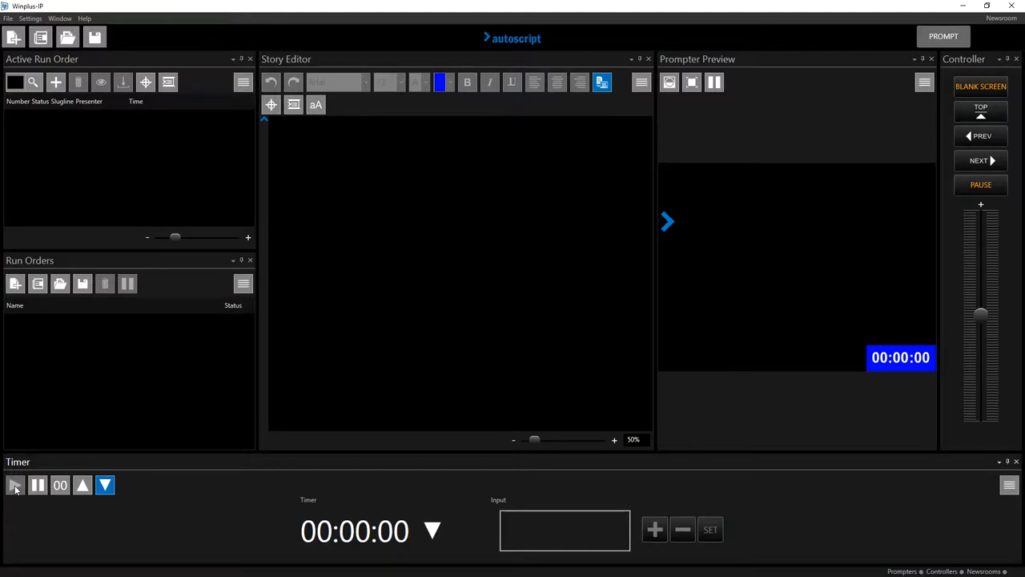
click(15, 484)
text(15)
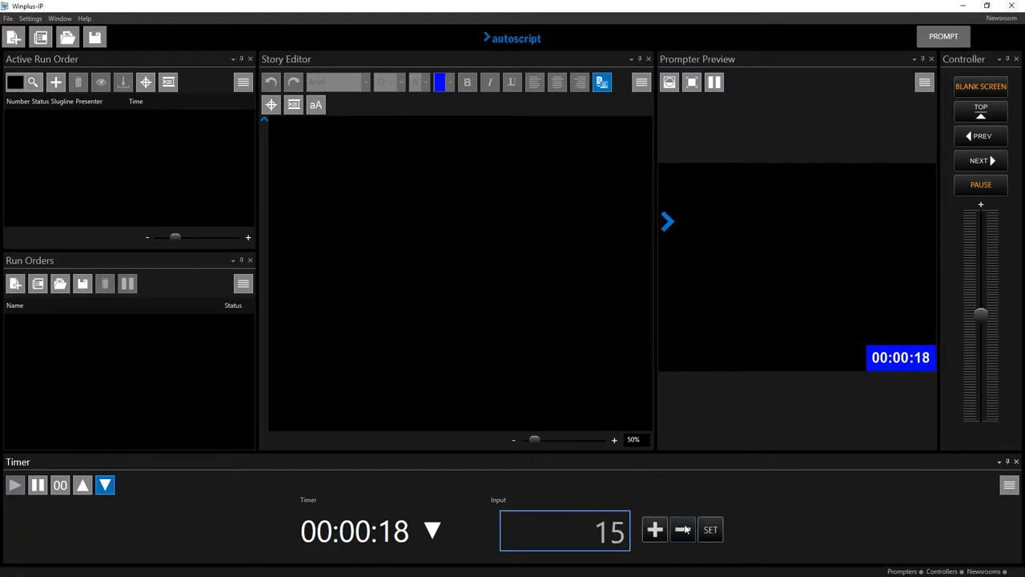
- Subtract the entered seconds, then enter 12:34:56 and set it as the timer
click(709, 529)
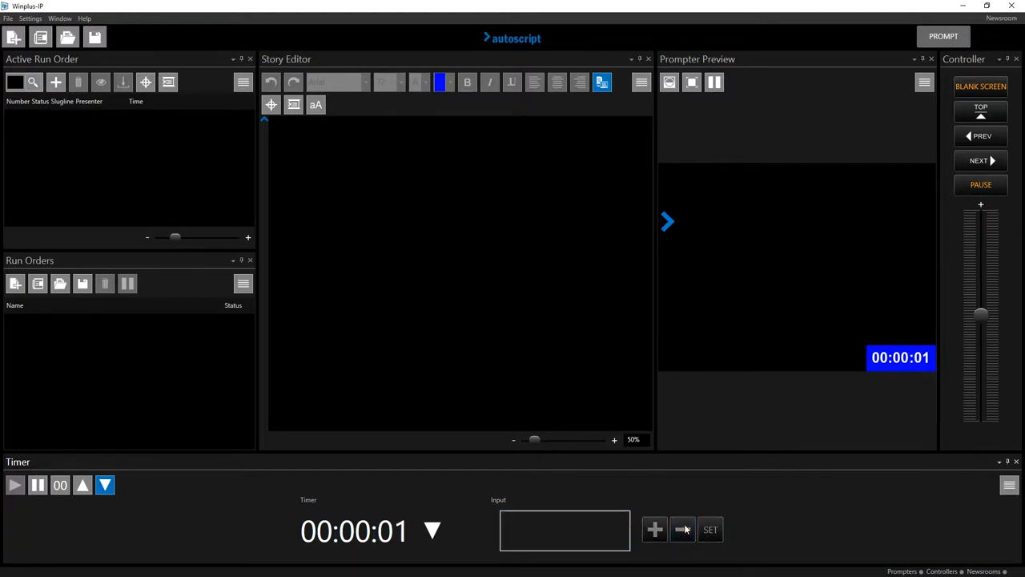
click(682, 528)
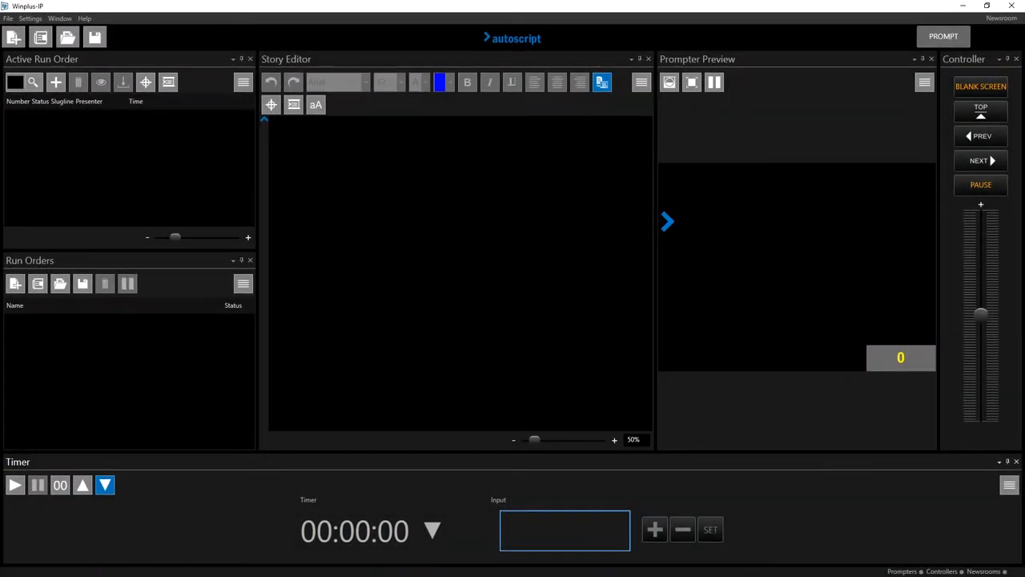
text(12:34:56)
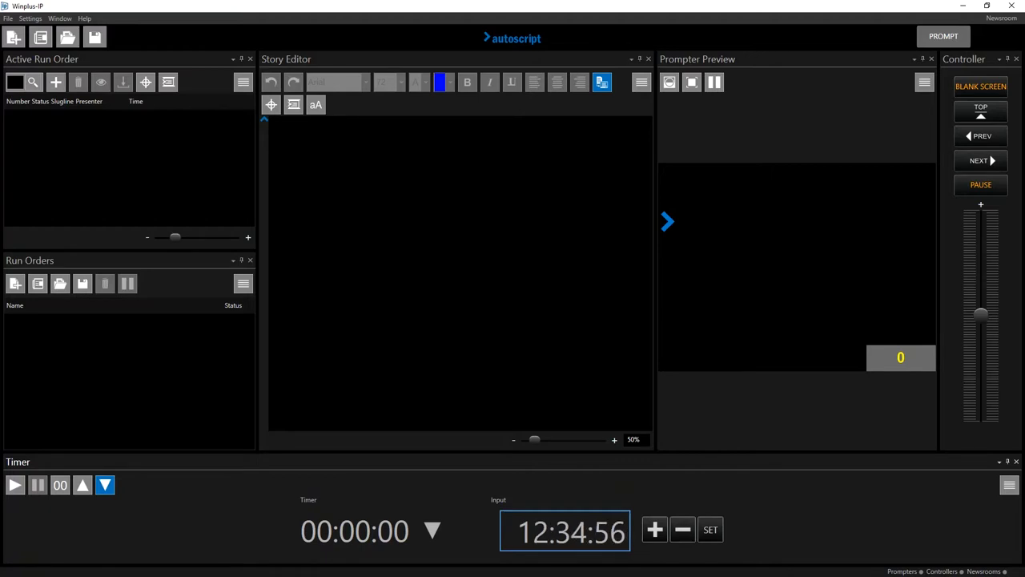
click(15, 485)
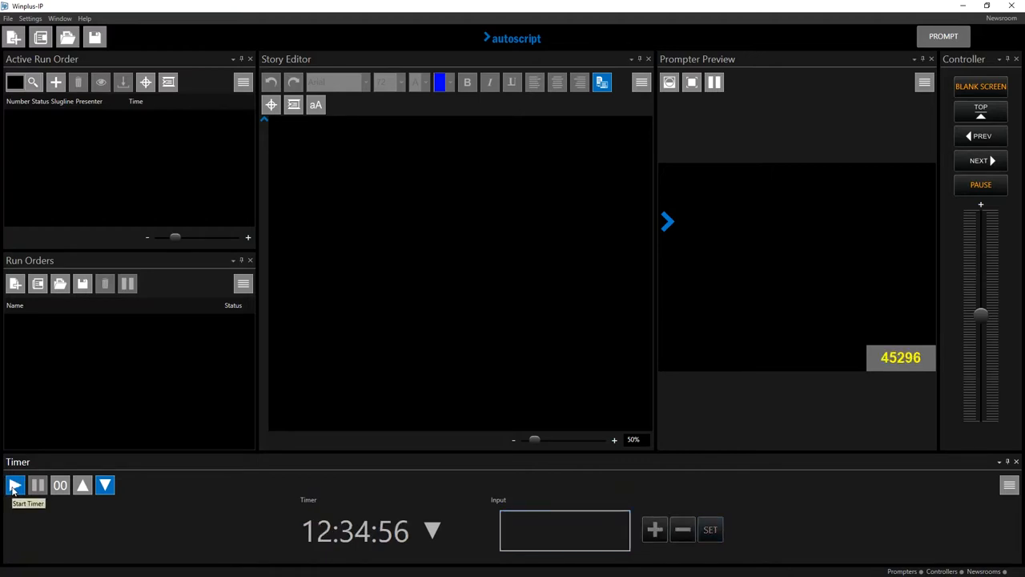